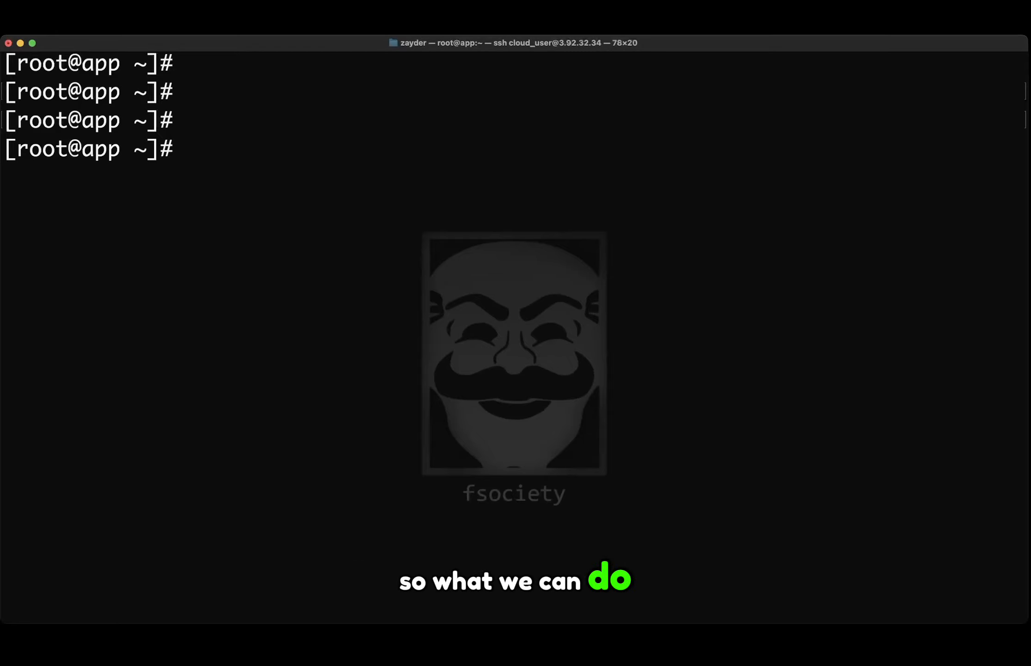
# Step: Run 'dnf upgrade ruby' as root; dnf resolves dependencies and reports nothing to do
pyautogui.write('yum')
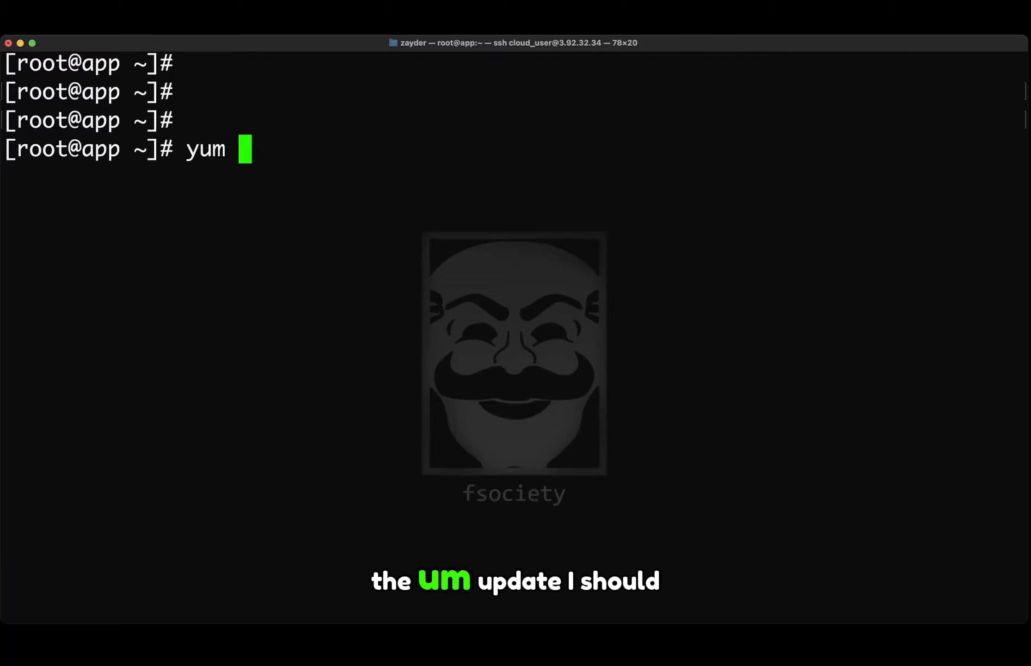
pyautogui.write('update')
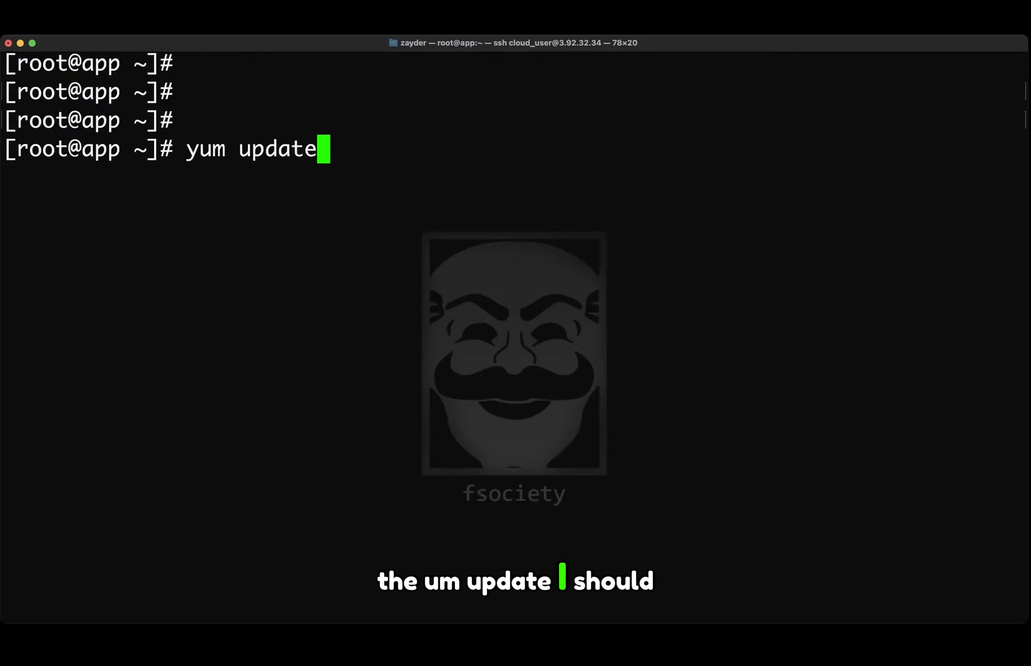
pyautogui.write('dnf')
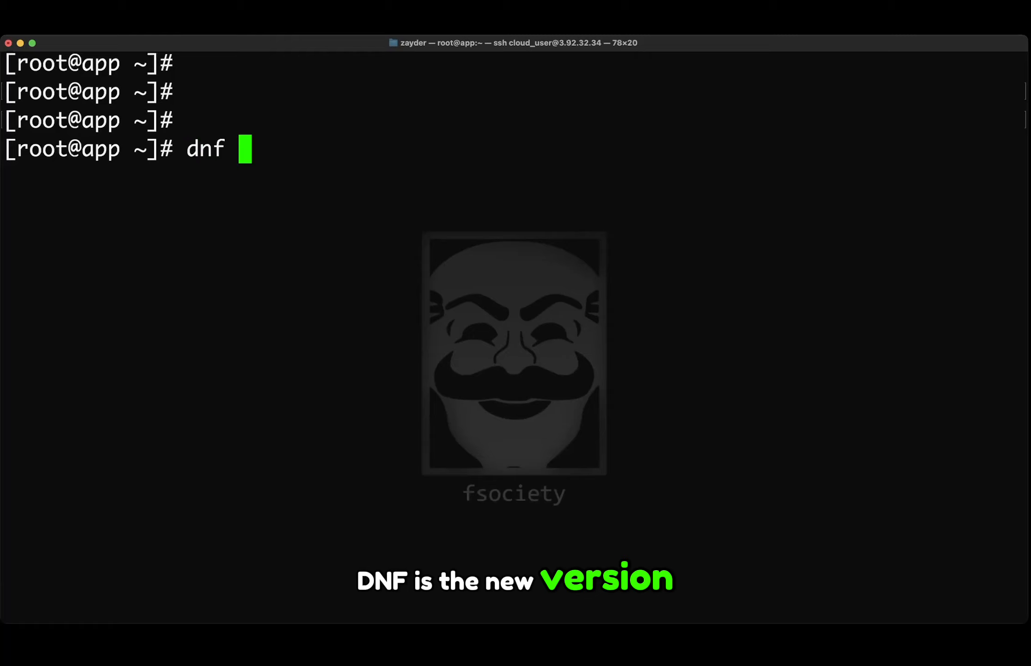
pyautogui.write('upd')
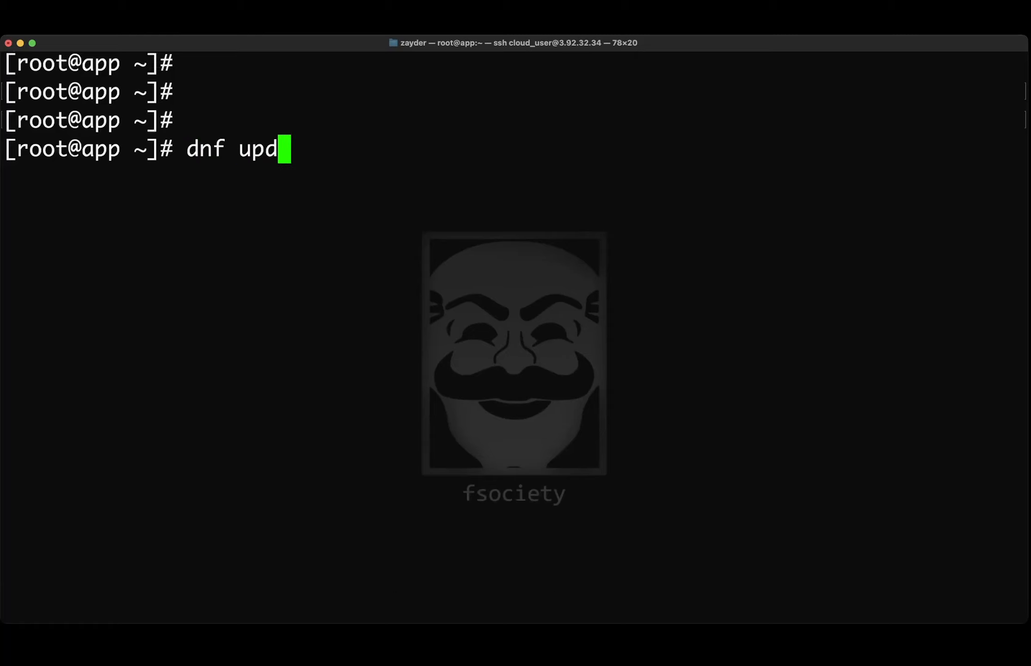
pyautogui.press('Backspace')
pyautogui.write('grade ru')
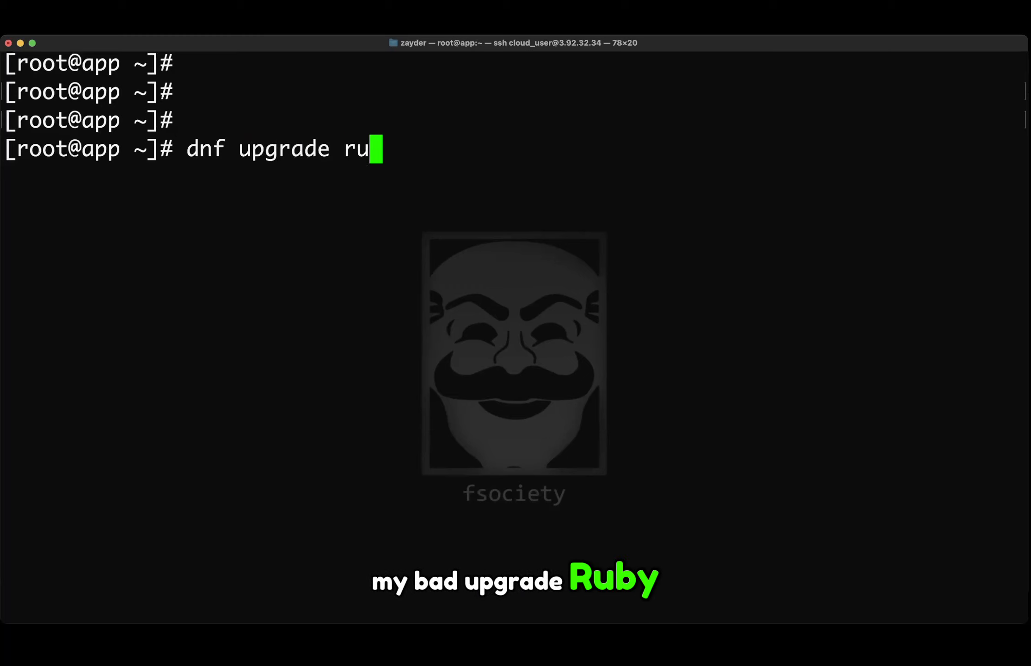
pyautogui.write('by')
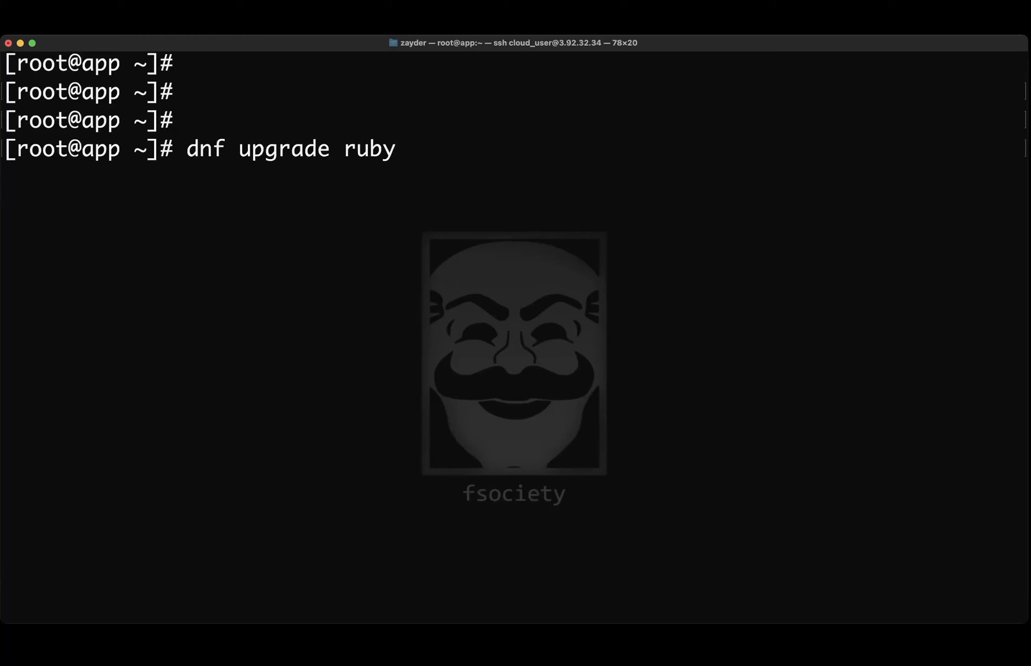
pyautogui.press('Return')
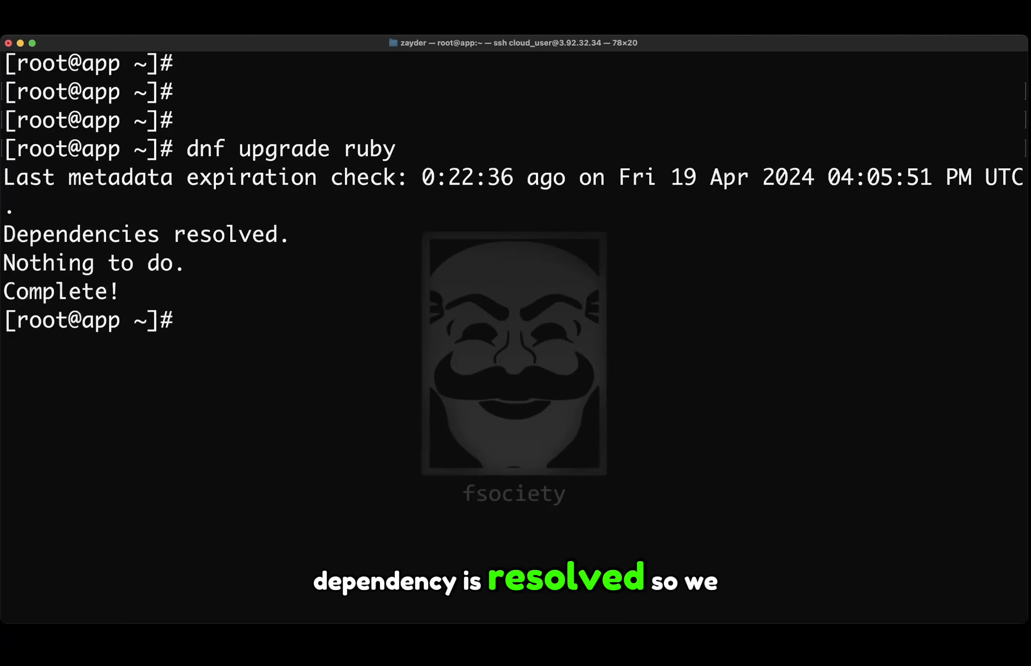
pyautogui.write('ruby -')
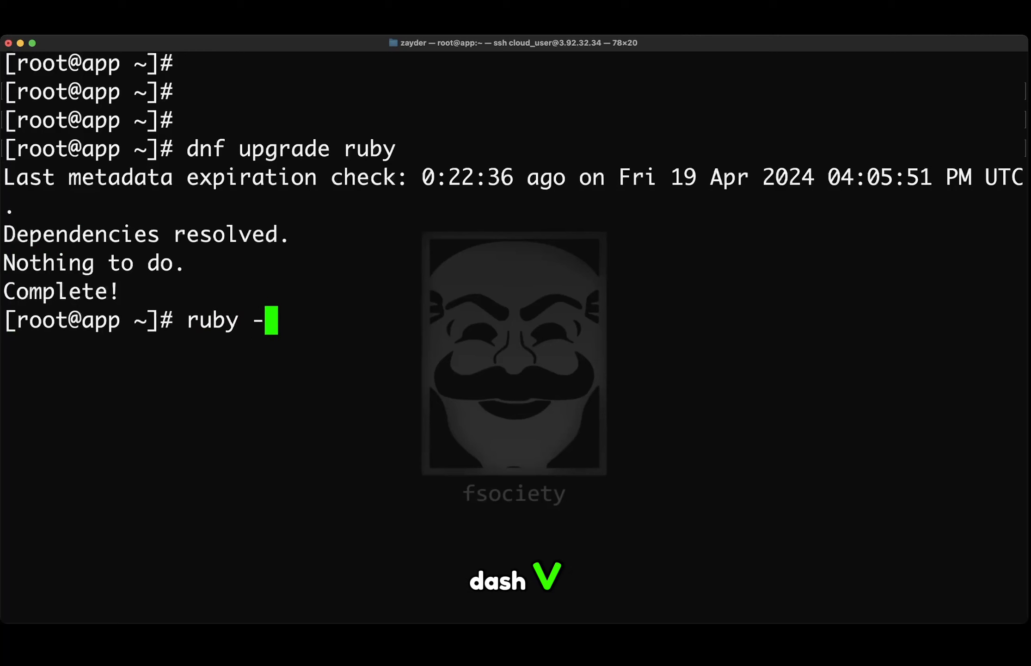
# Step: Check 'ruby -v' shows 2.5.3, then run 'dnf search ruby' and review the available packages
pyautogui.write('v')
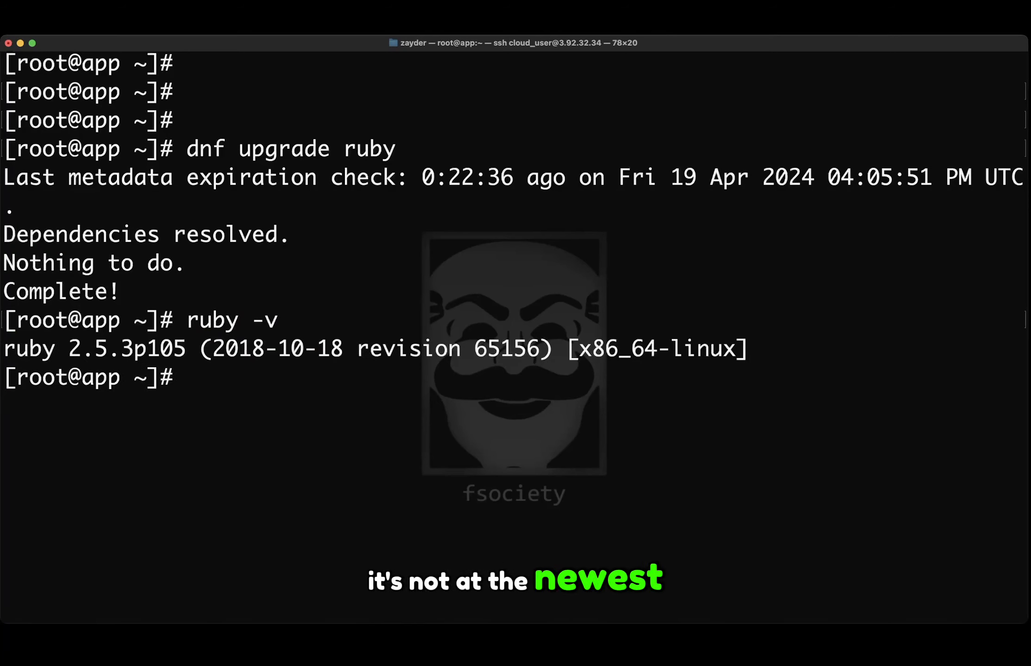
pyautogui.write('dnf se')
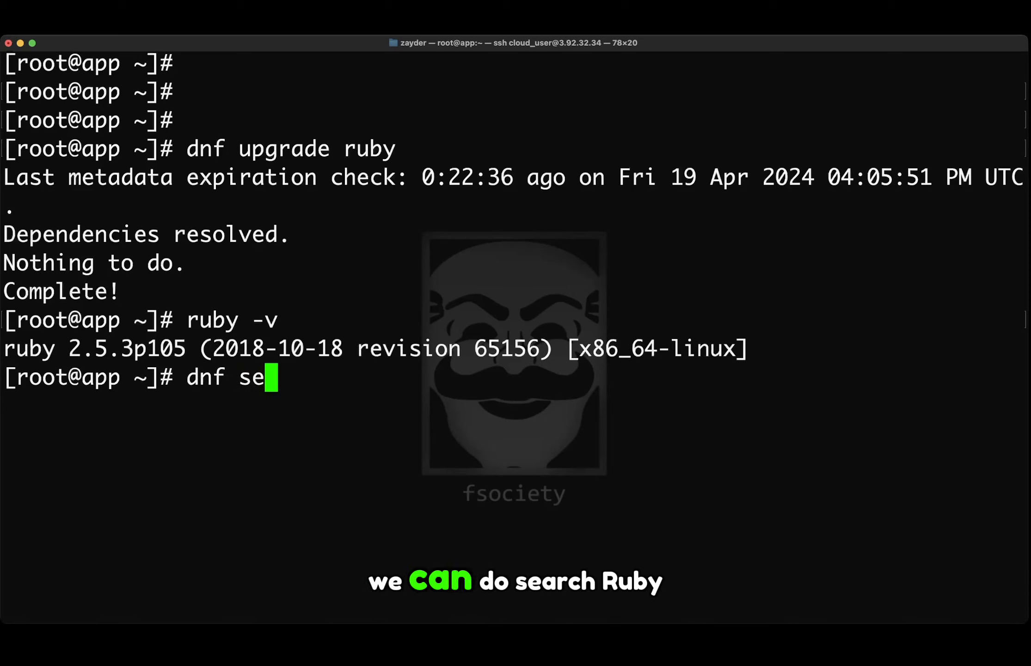
pyautogui.write('arch')
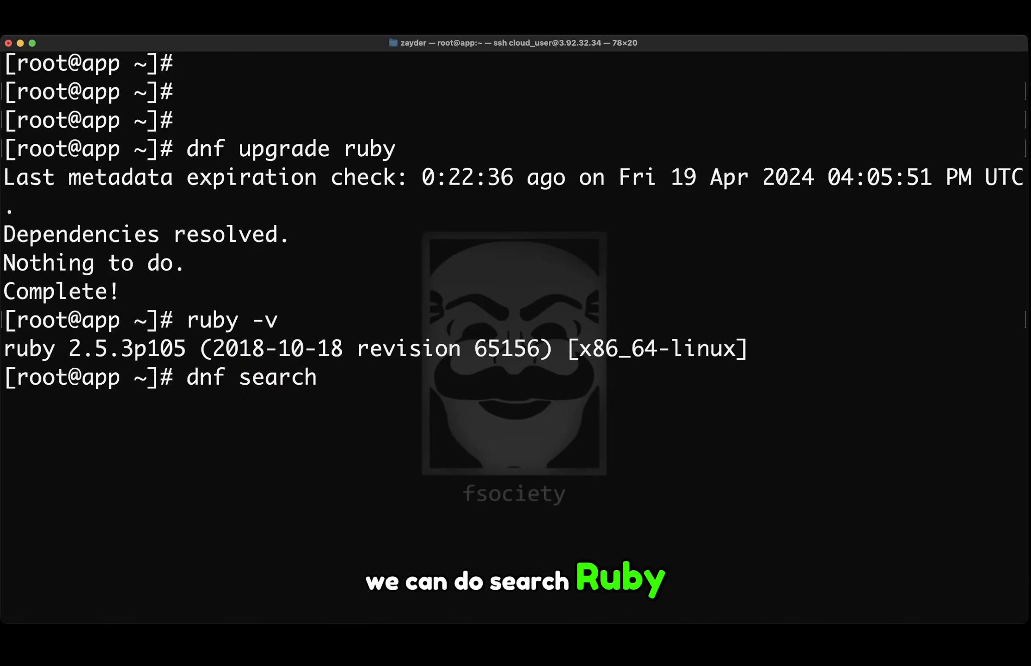
pyautogui.write('ruby')
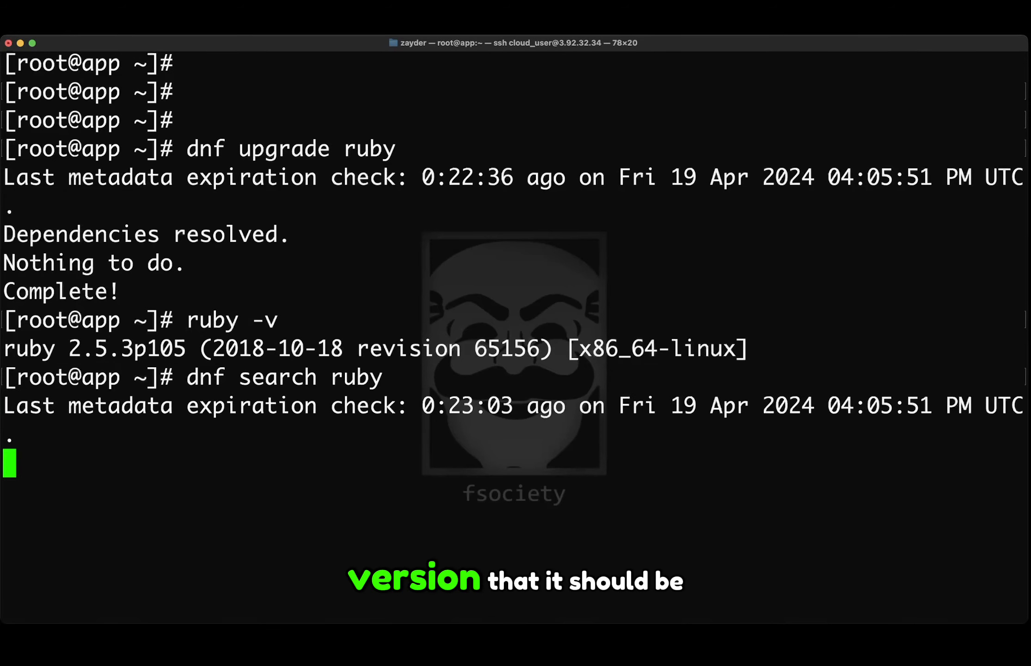
pyautogui.press('Return')
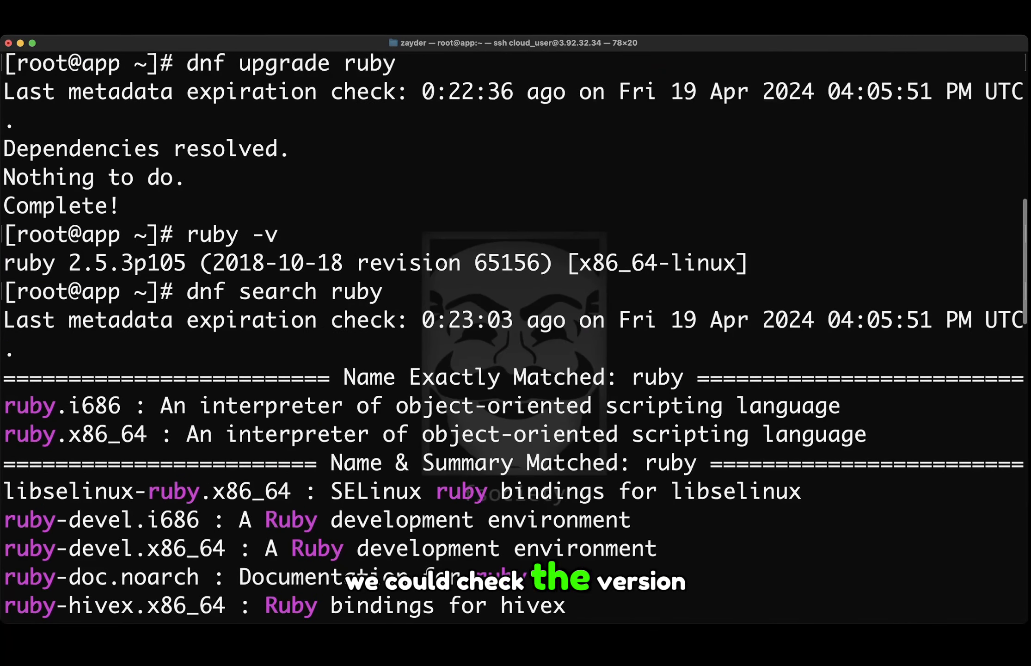
pyautogui.scroll(-3)
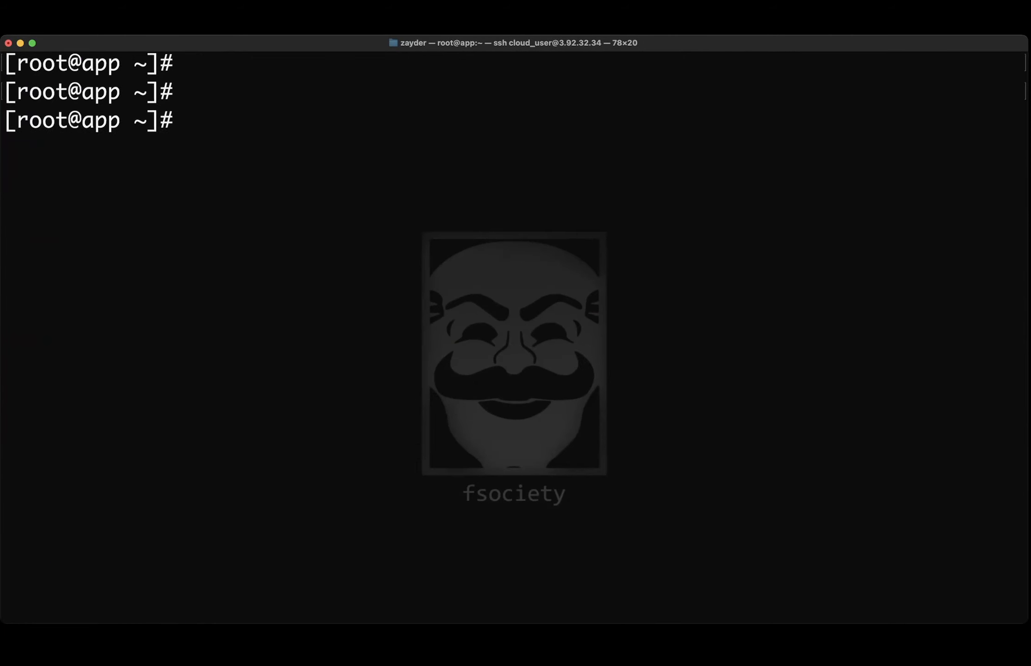
pyautogui.write('dnf')
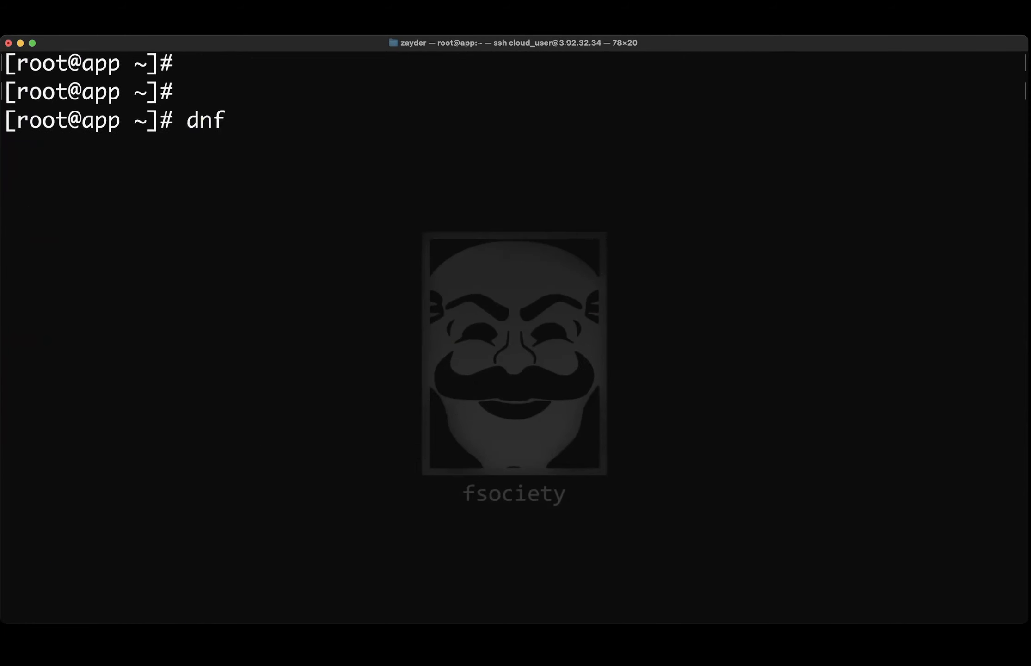
# Step: Run 'dnf info ruby' and review the output showing Ruby 2.5.9 in RHEL 8 AppStream
pyautogui.write('info ruby')
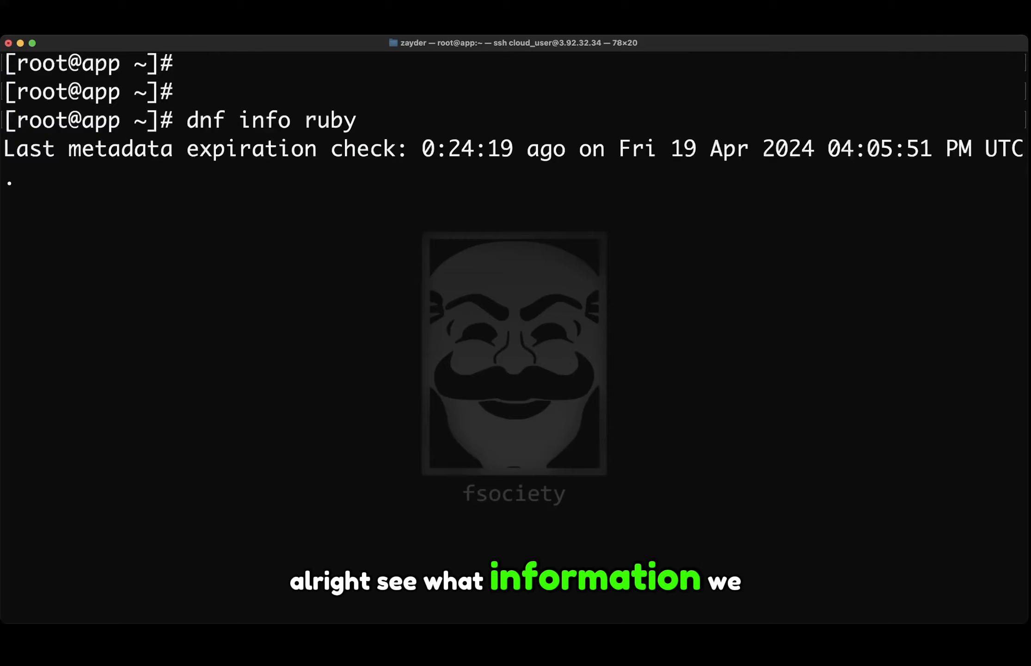
pyautogui.press('Return')
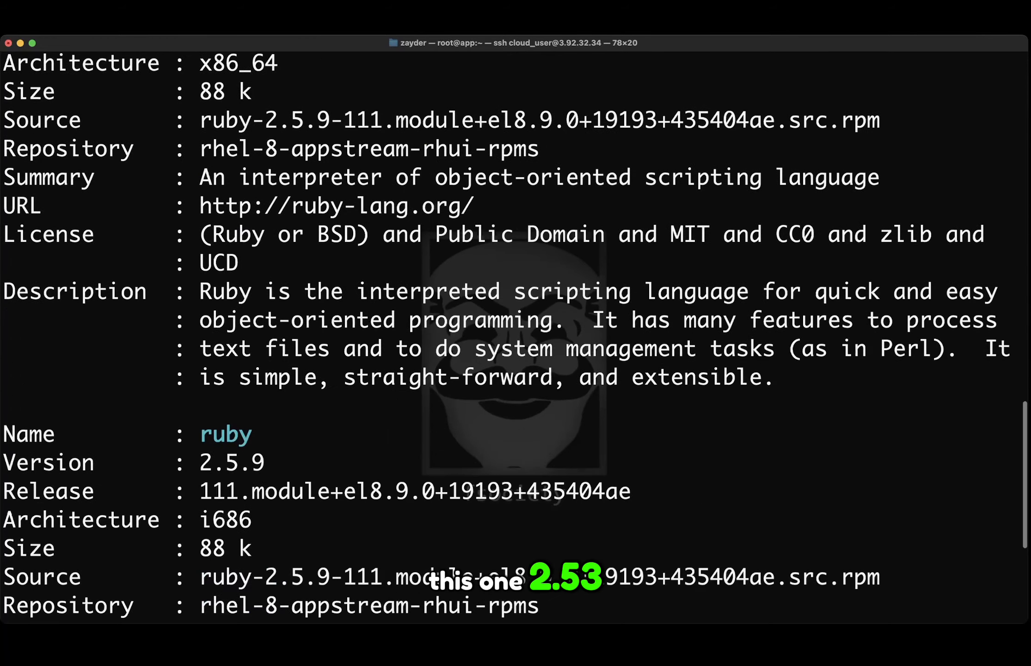
pyautogui.scroll(-3)
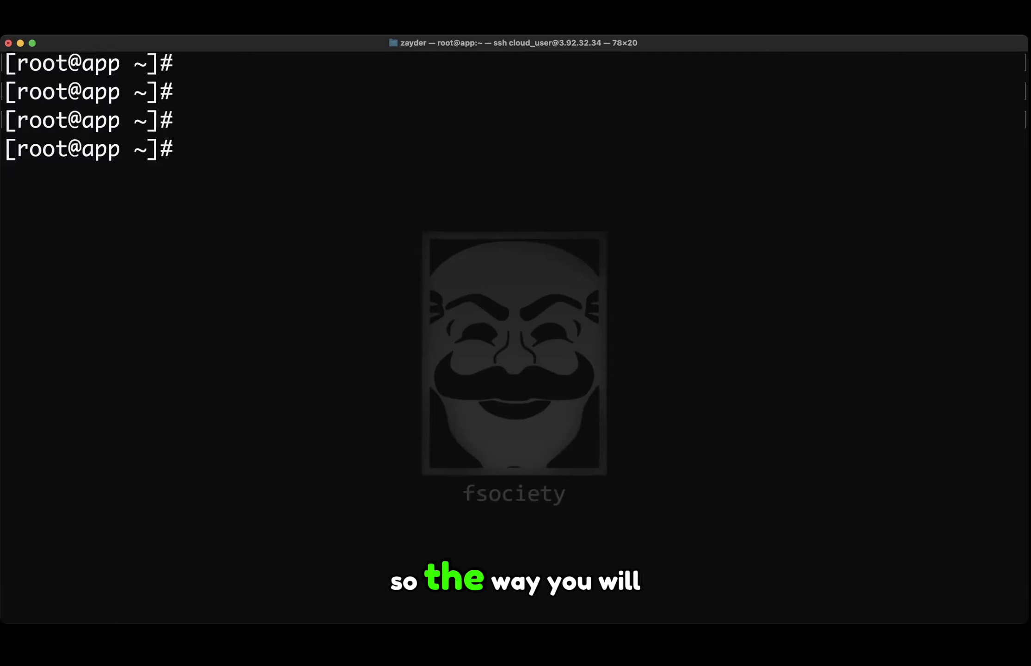
# Step: List version locks (Ruby 2.5.3, python3-pip), then run 'dnf versionlock delete ruby'
pyautogui.write('dnf ve')
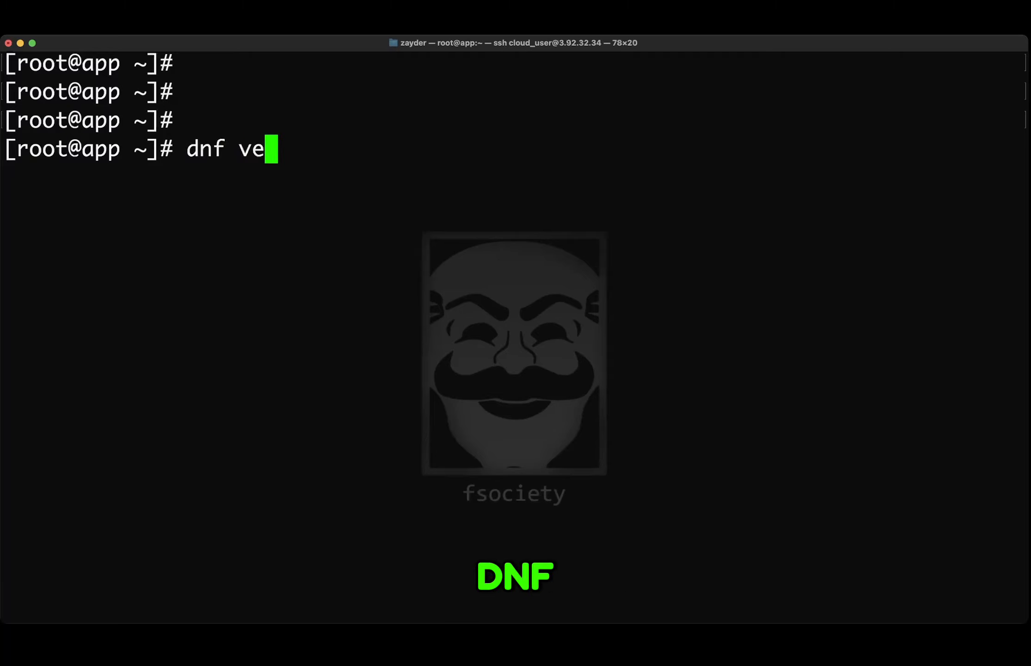
pyautogui.write('rsionlock lis')
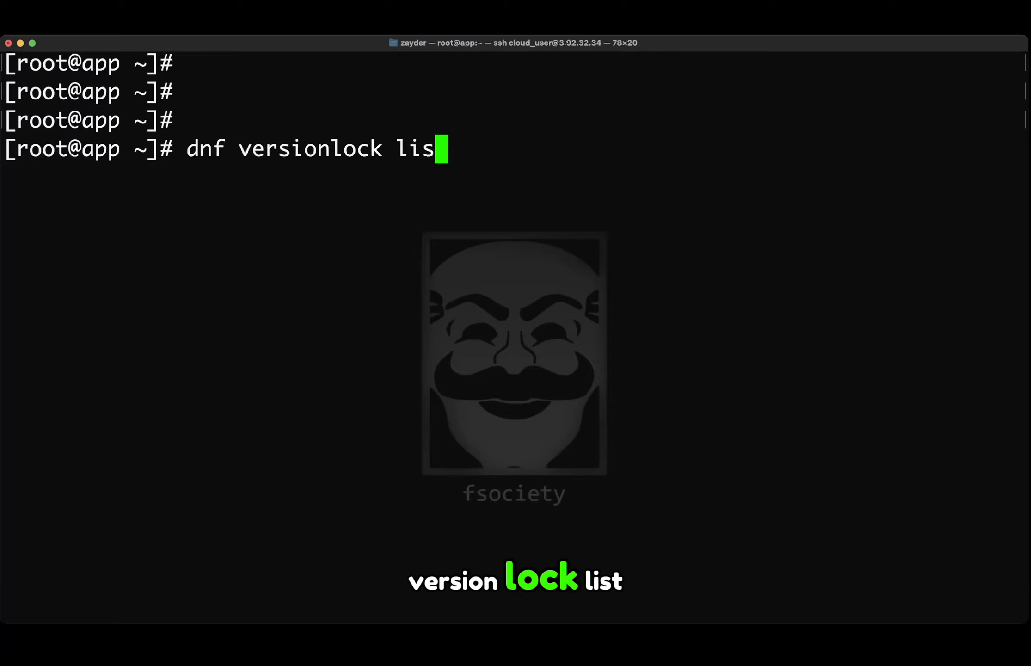
pyautogui.write('t')
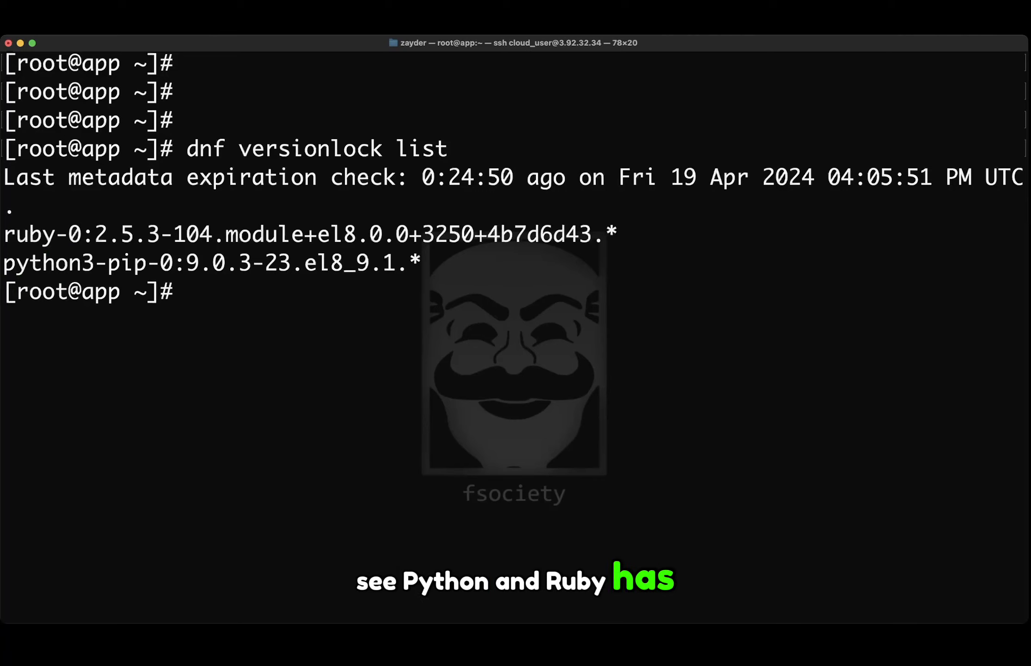
pyautogui.write('dnf versionlock')
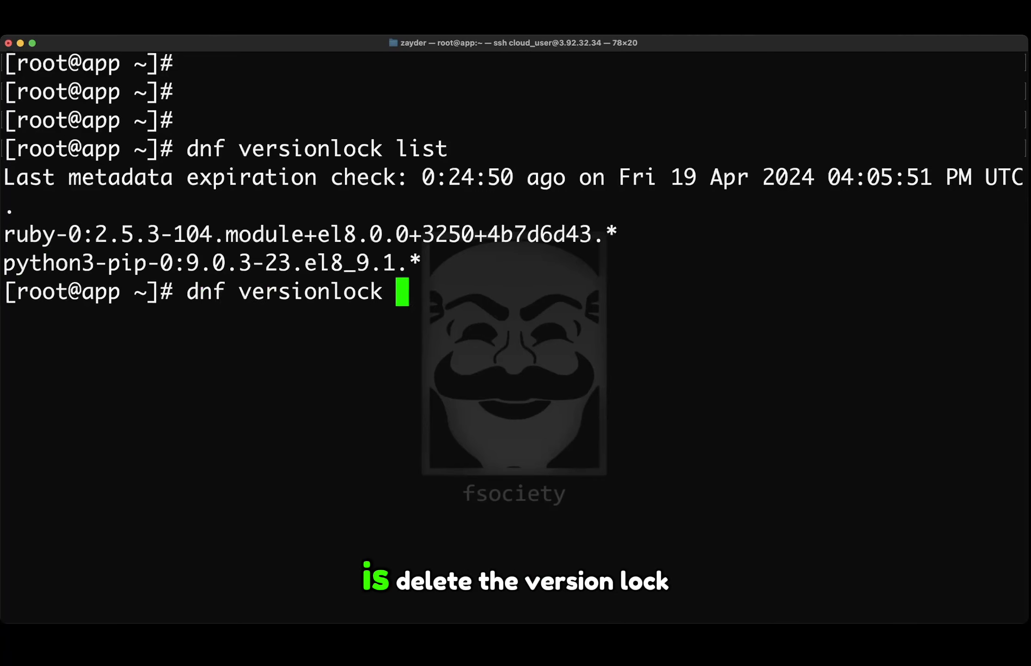
pyautogui.write('delete r')
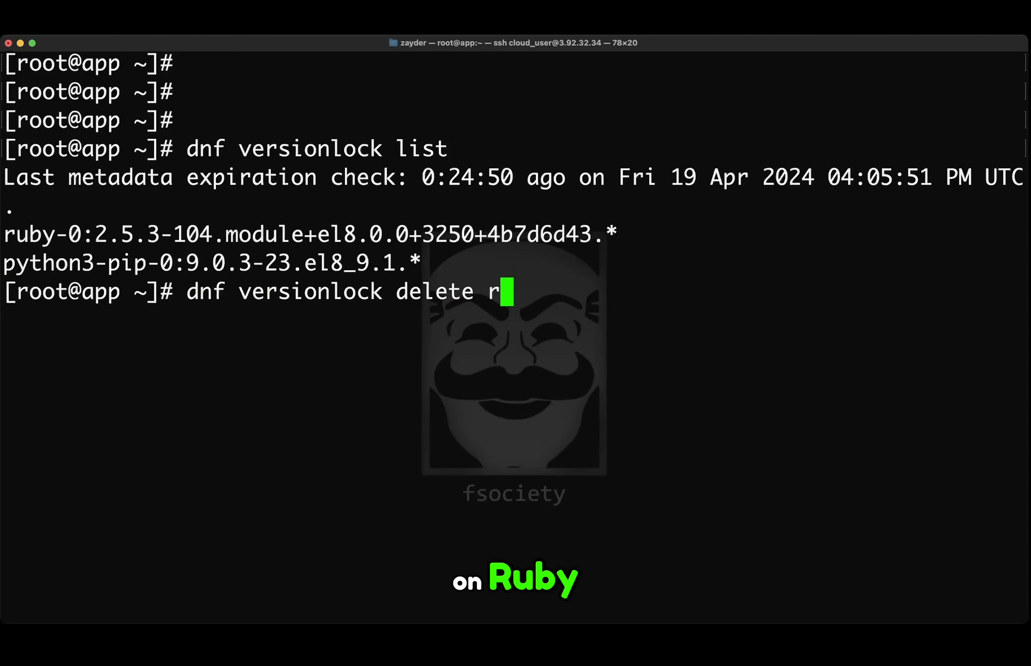
pyautogui.write('uby')
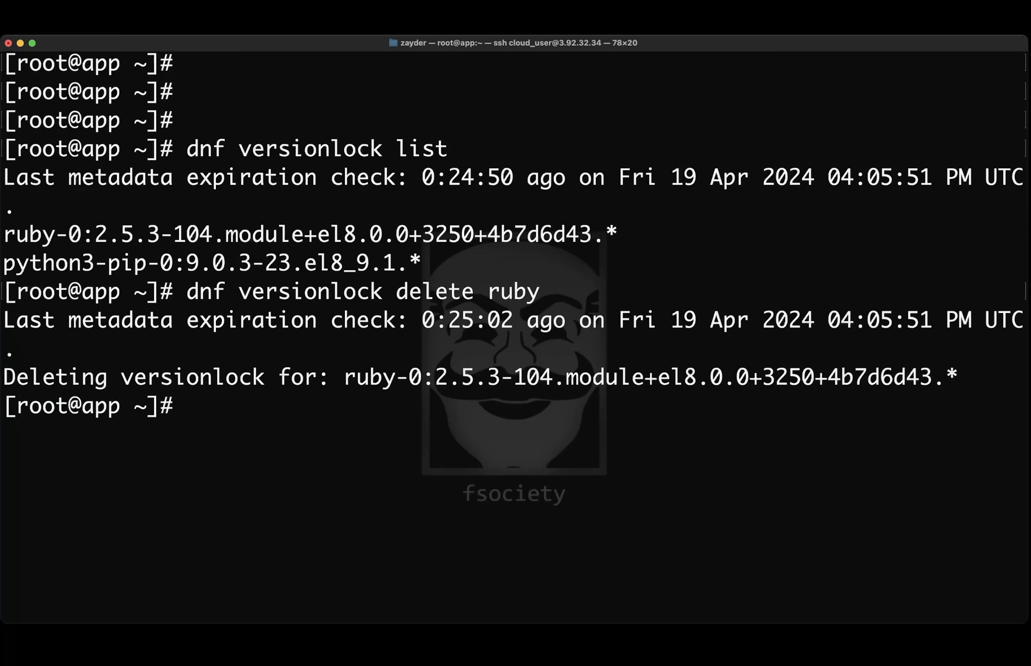
# Step: Run 'dnf upgrade ruby' to reach 2.5.9, verify 'ruby -v' reports 2.5.9p229, and clear the screen
pyautogui.write('ruby -v')
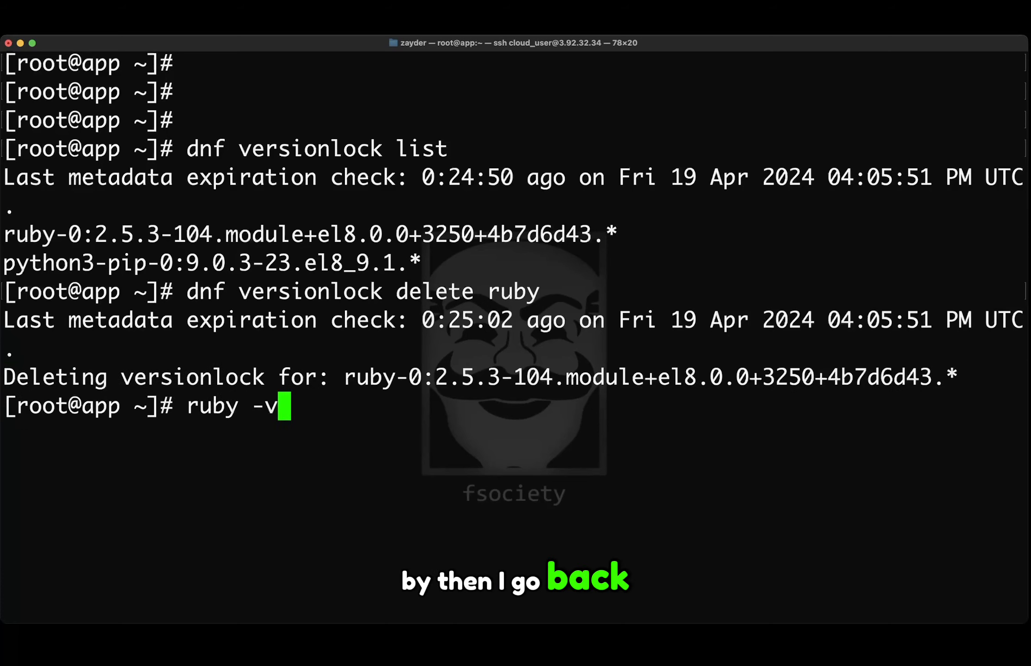
pyautogui.write('dnf upgrade ruby')
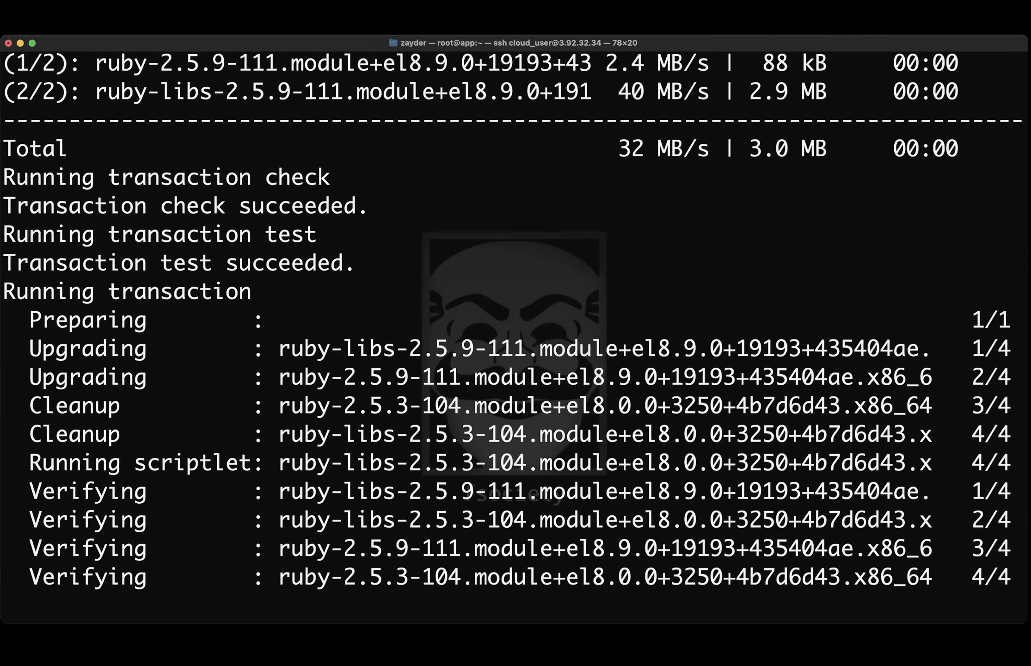
pyautogui.write('cle')
pyautogui.write('dnf versionlock delete ruby')
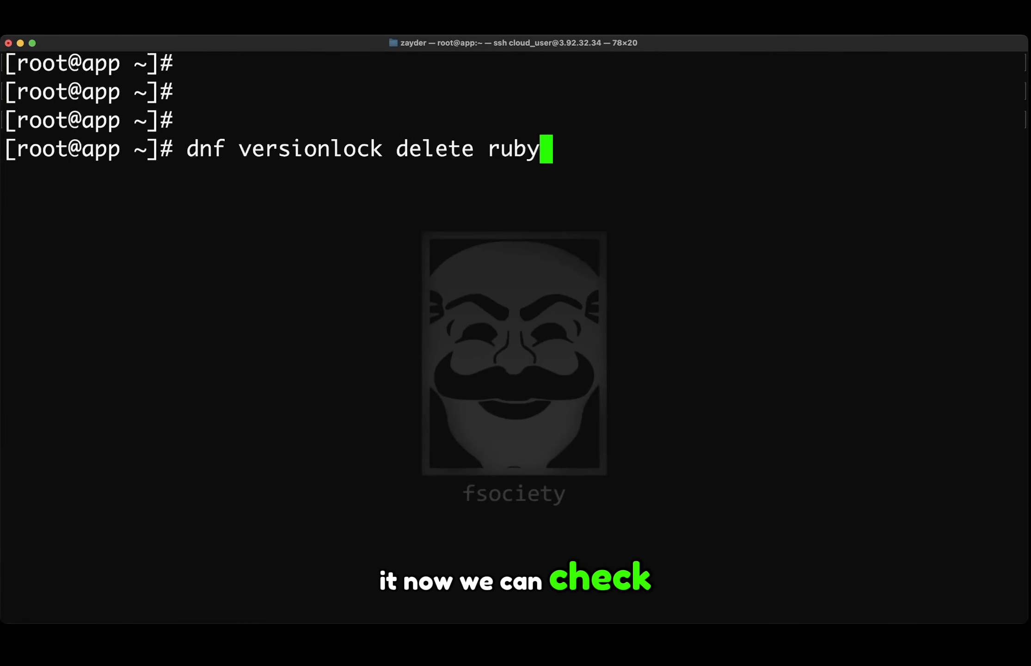
pyautogui.write('dnf info ruby')
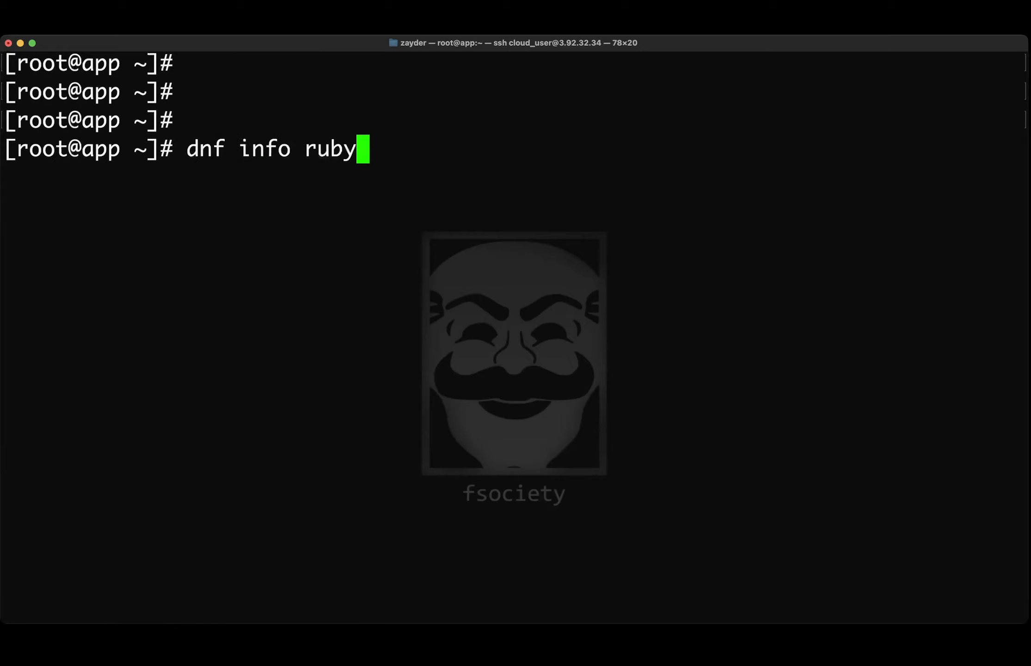
pyautogui.press('BackSpace')
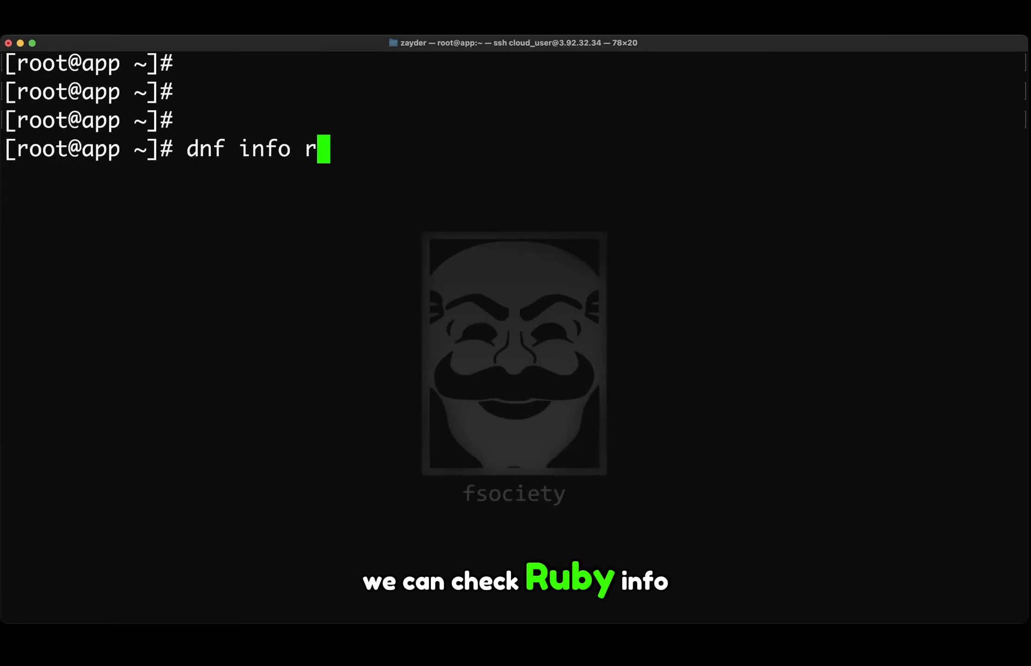
pyautogui.write('ruby')
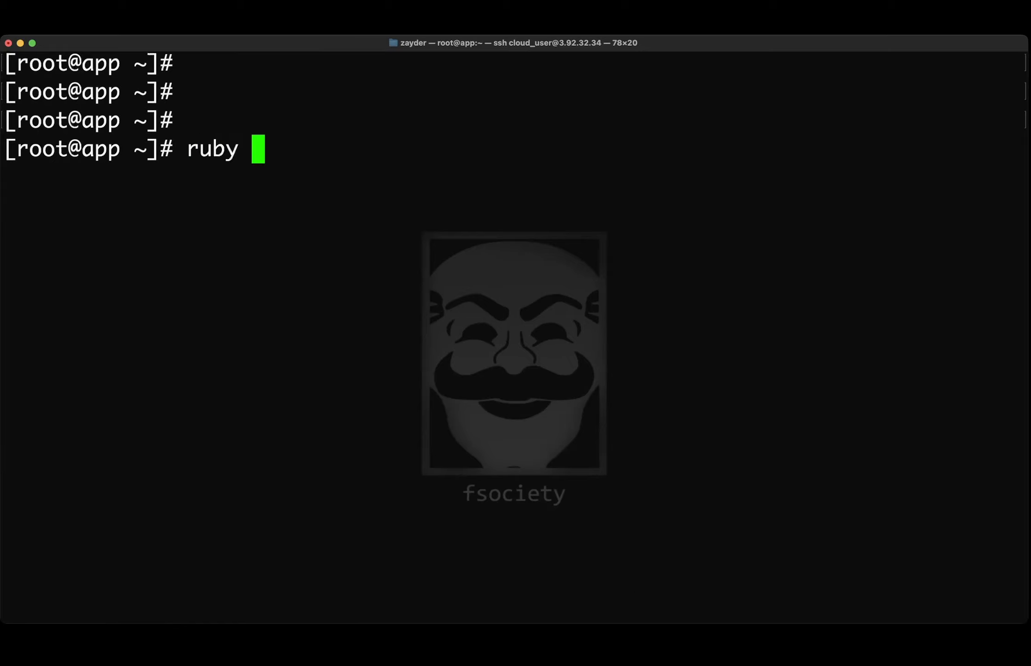
pyautogui.write('-v')
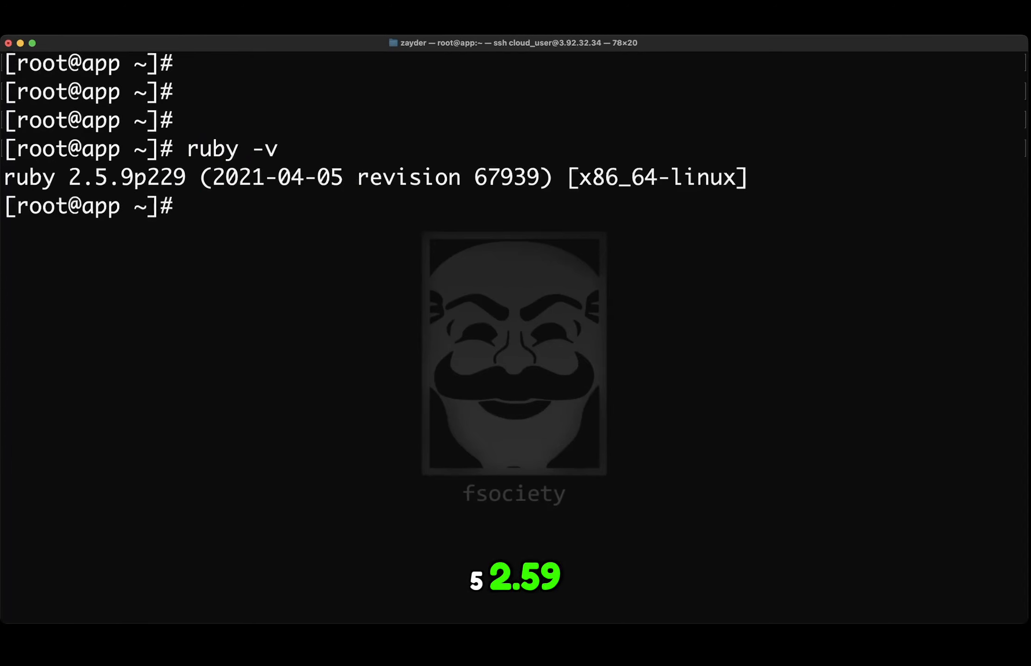
pyautogui.write('clear')
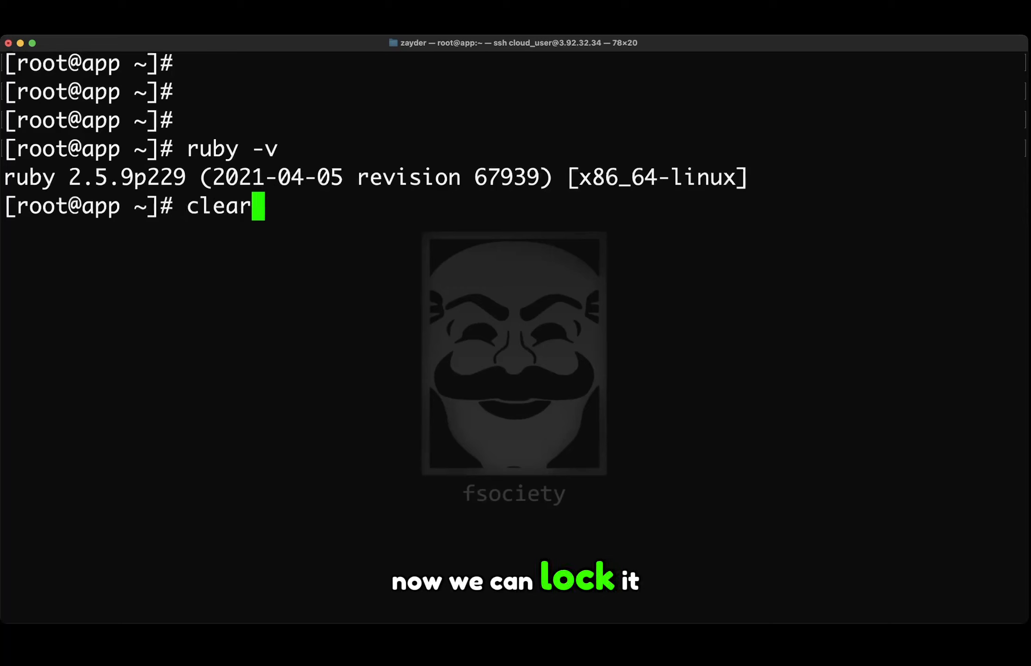
# Step: Add a version lock for Ruby 2.5.9-111 and run 'dnf versionlock list' to check it
pyautogui.write('dnf versionlock delete ruby')
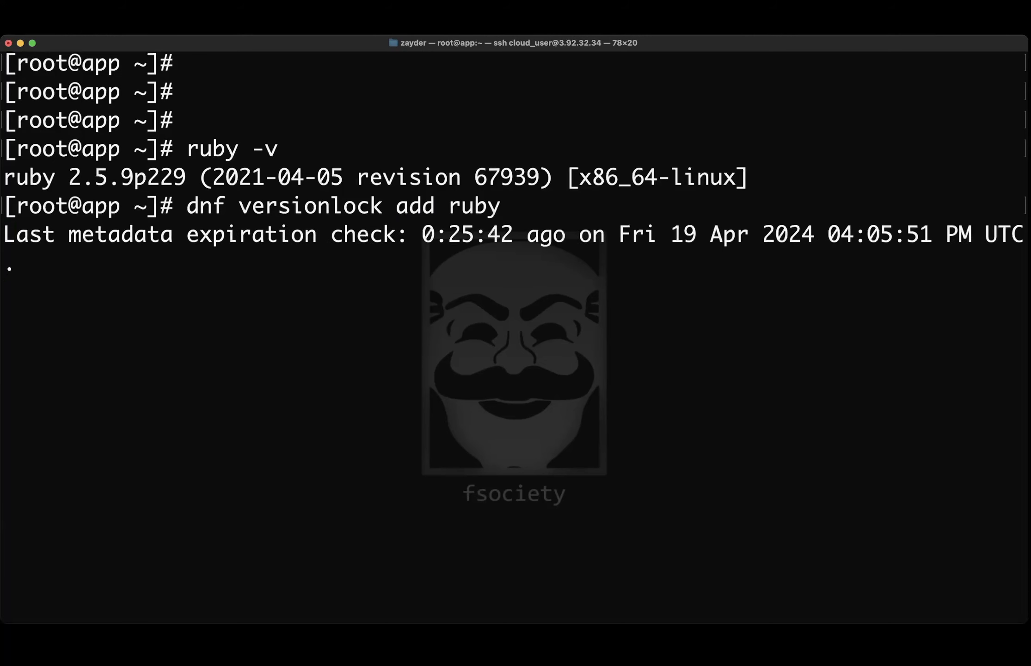
pyautogui.write('ruby -v')
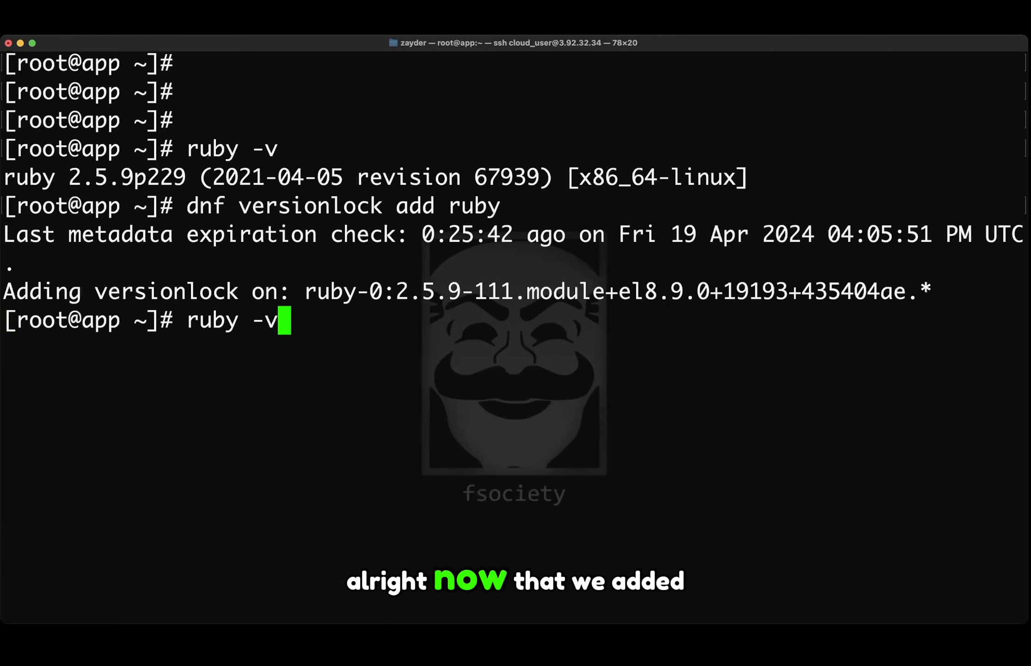
pyautogui.write('dnf versionlock list')
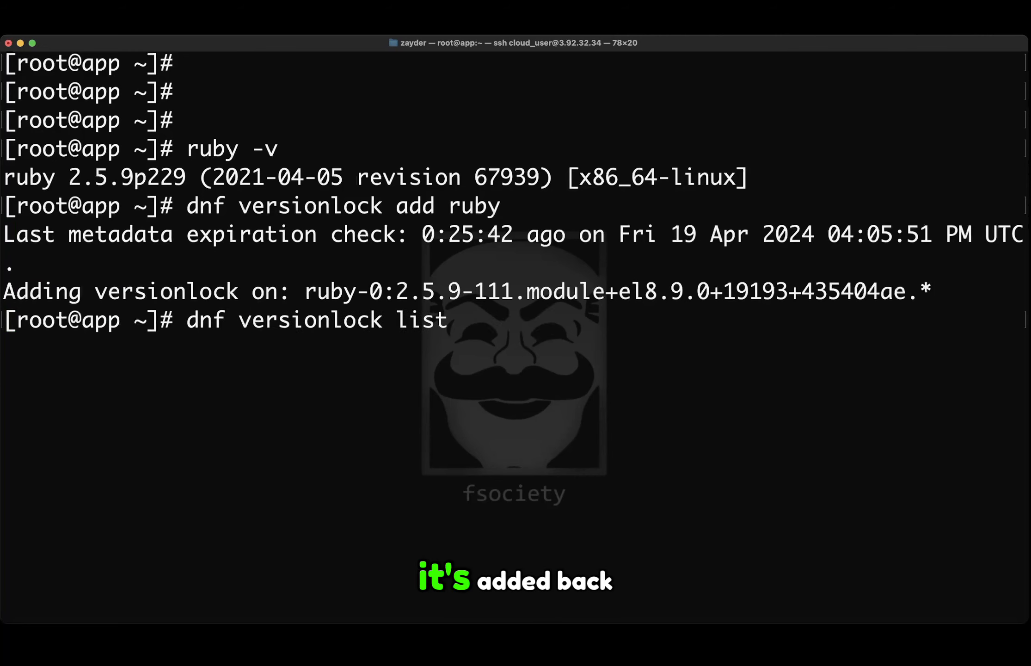
pyautogui.press('Return')
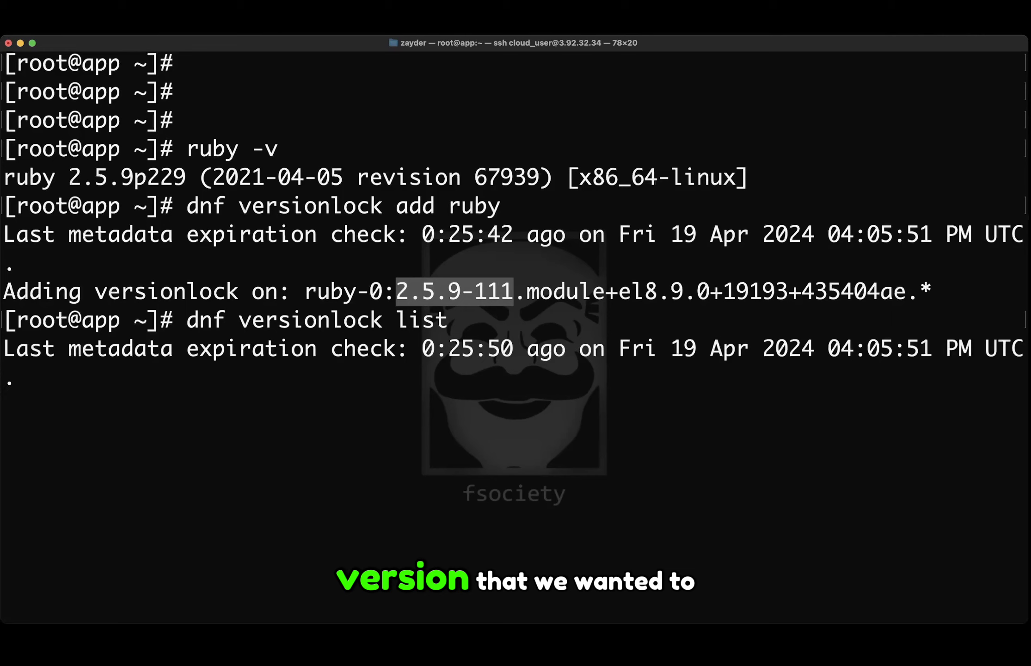